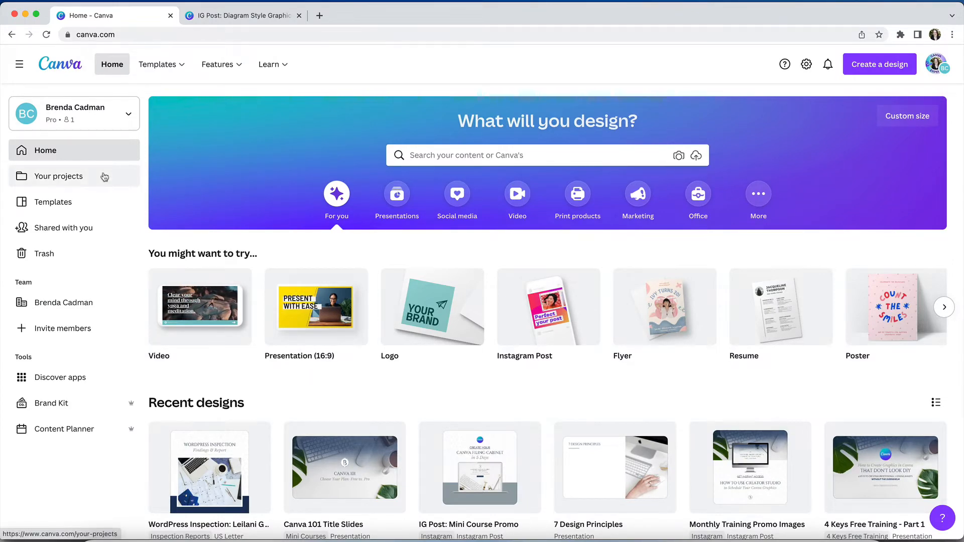
Step: Open Your projects and scroll through the folders Bon Accord Creative, Brand Assets, Canva Expert, xArchived Projects
left_click(58, 176)
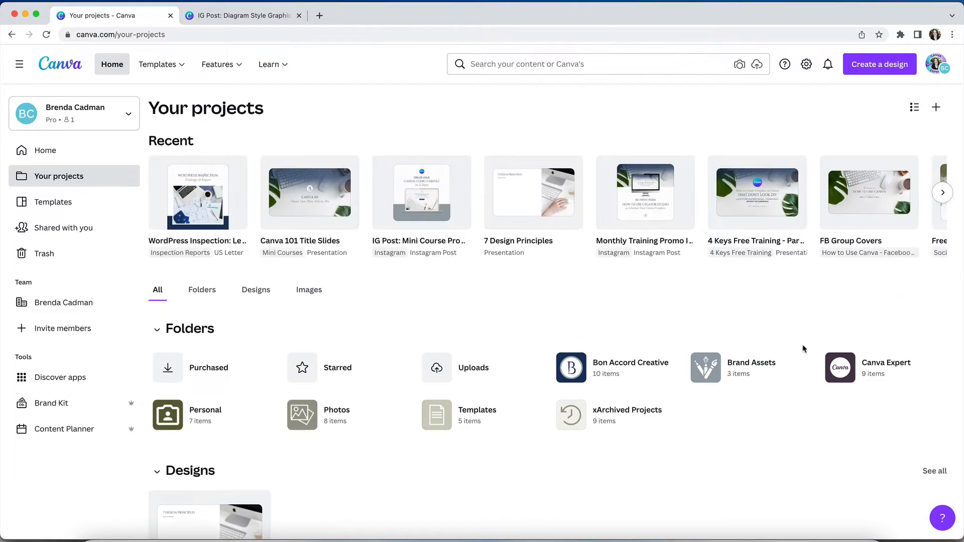
mouse_move(705, 432)
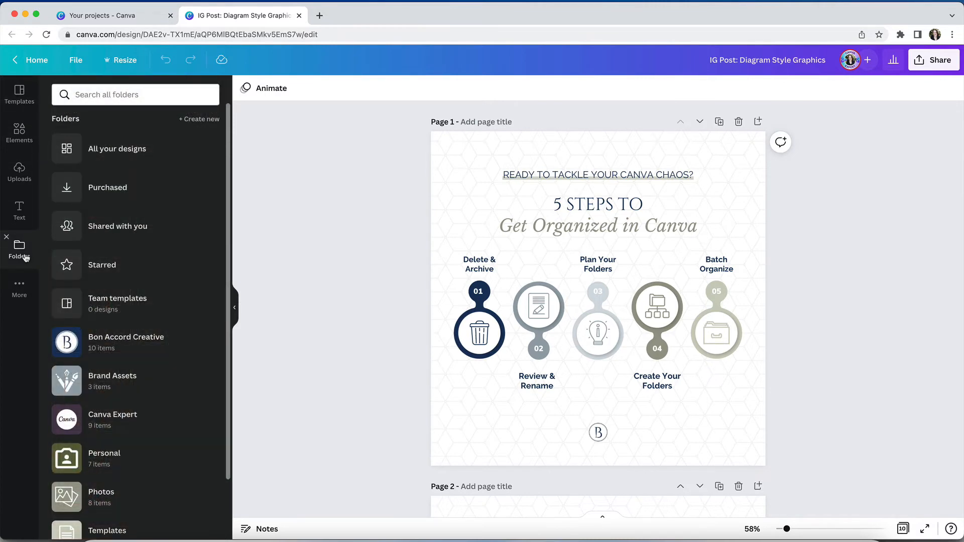
scroll("down", 3)
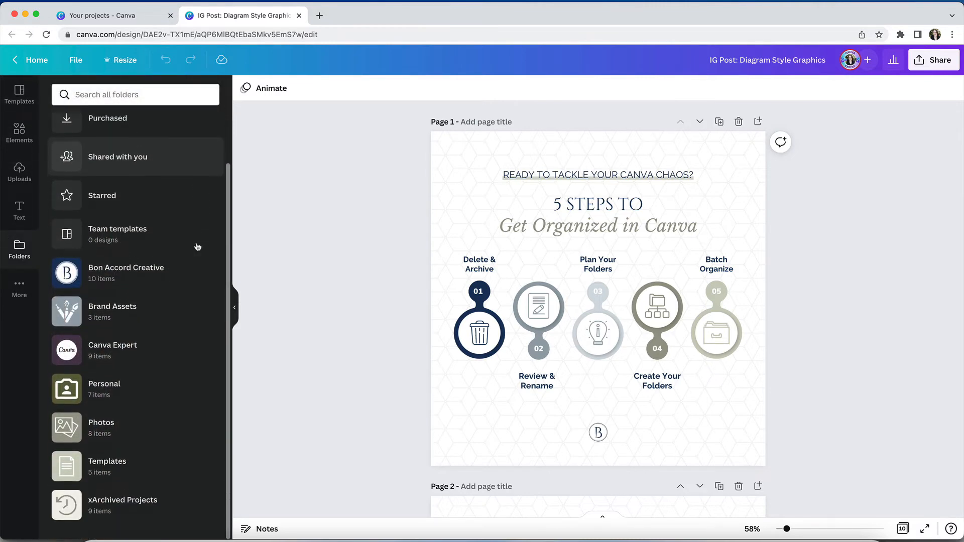